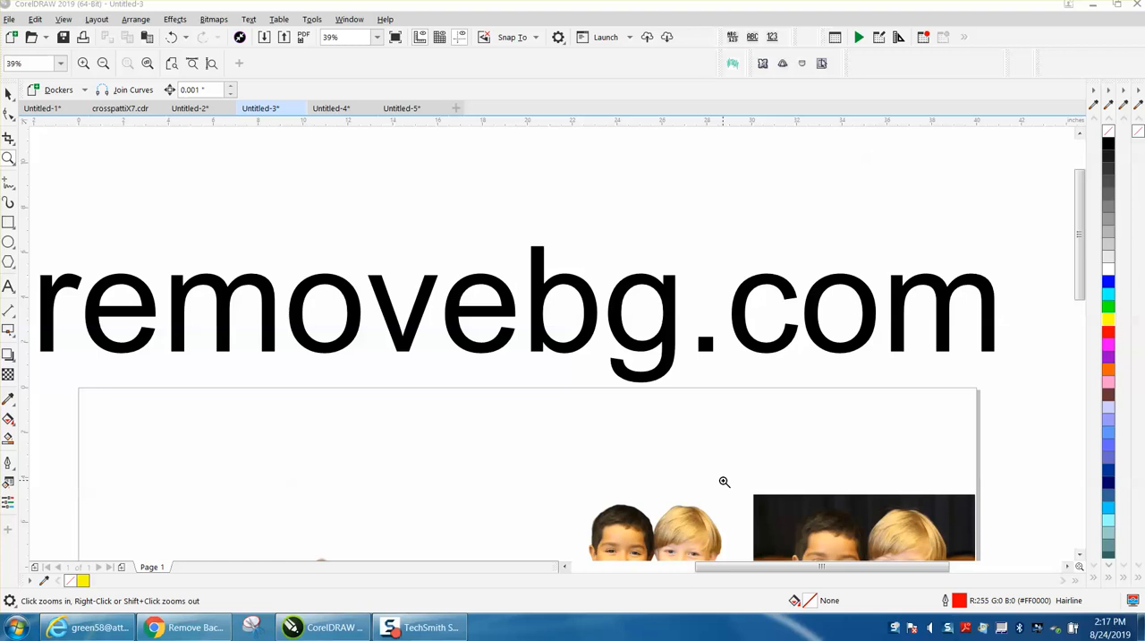
mouse_move(579, 404)
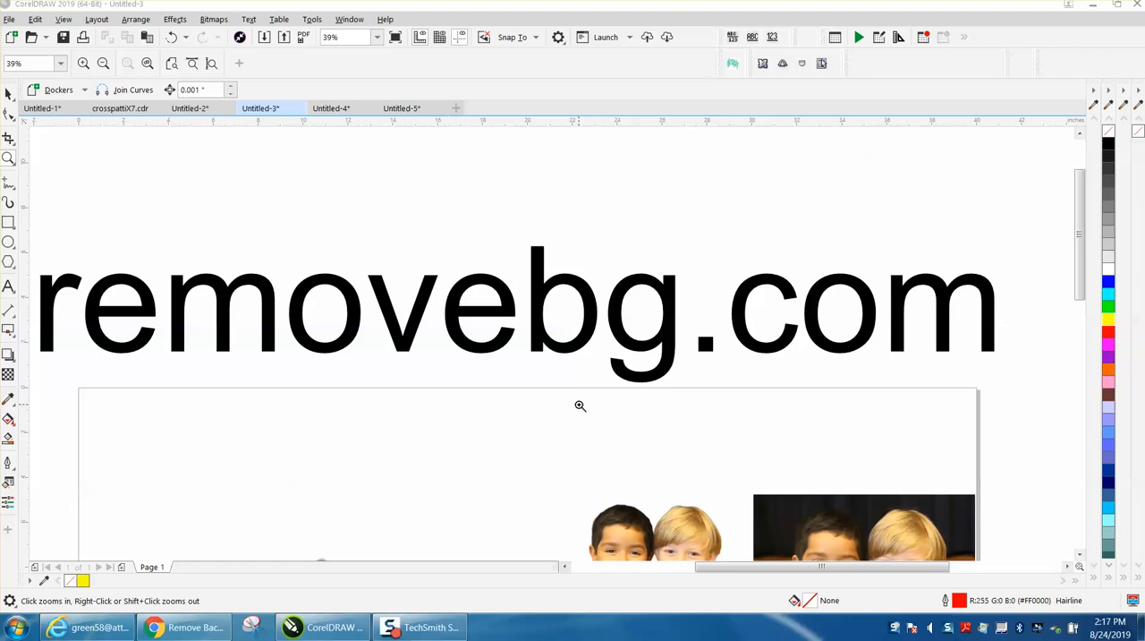
mouse_move(257, 279)
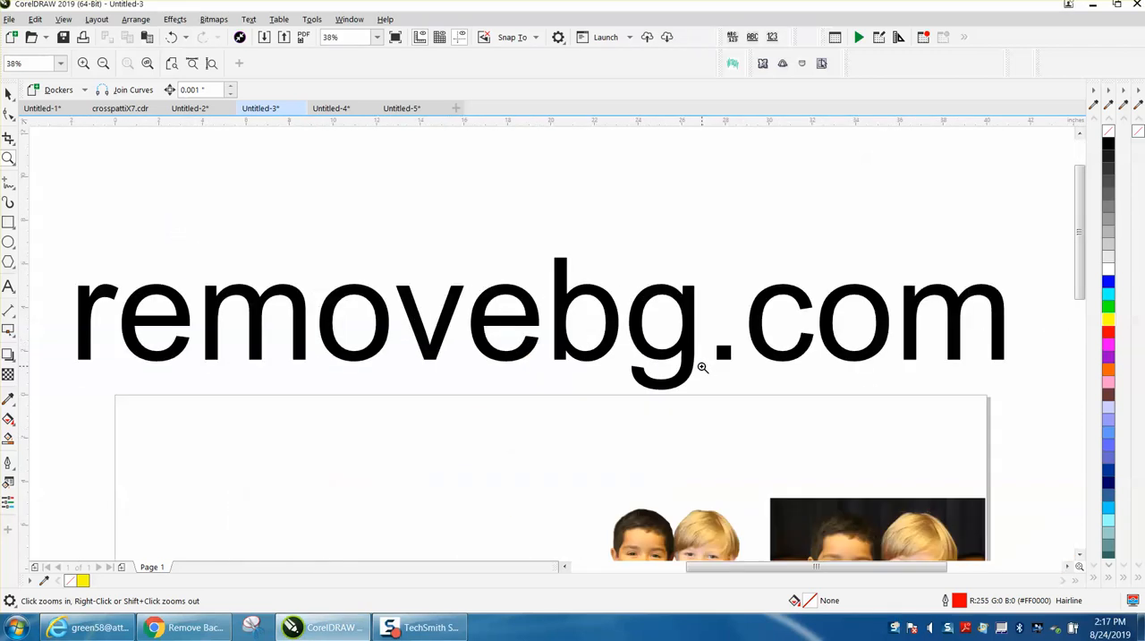
mouse_move(644, 362)
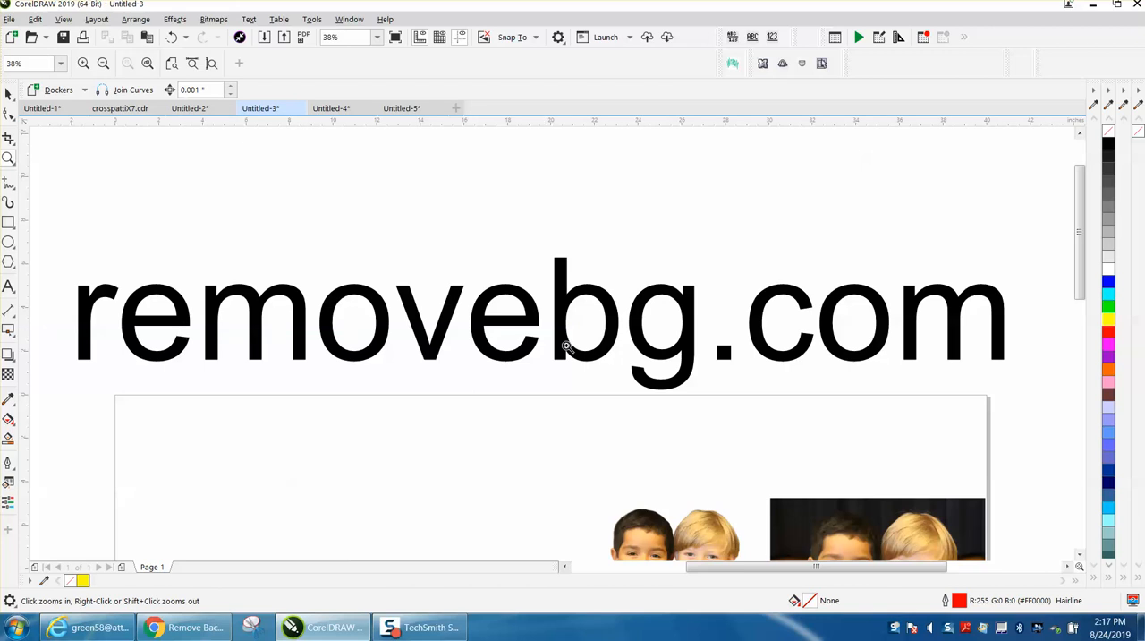
mouse_move(592, 351)
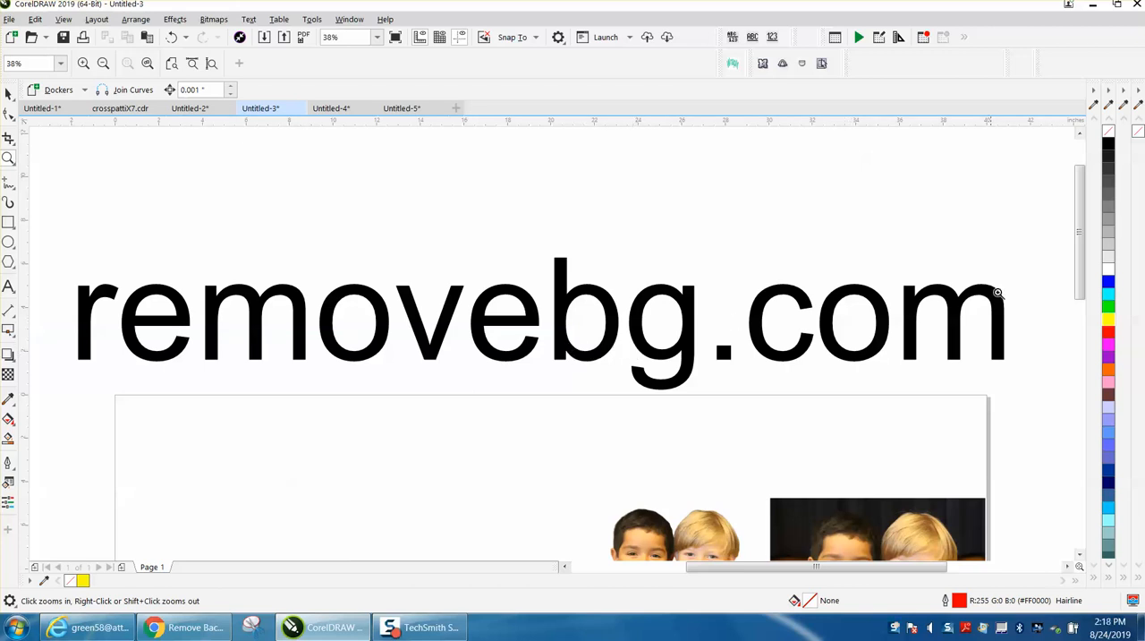
Inspect the two boys' photos up close on the comparison page, then view the whole page
scroll("down", 3)
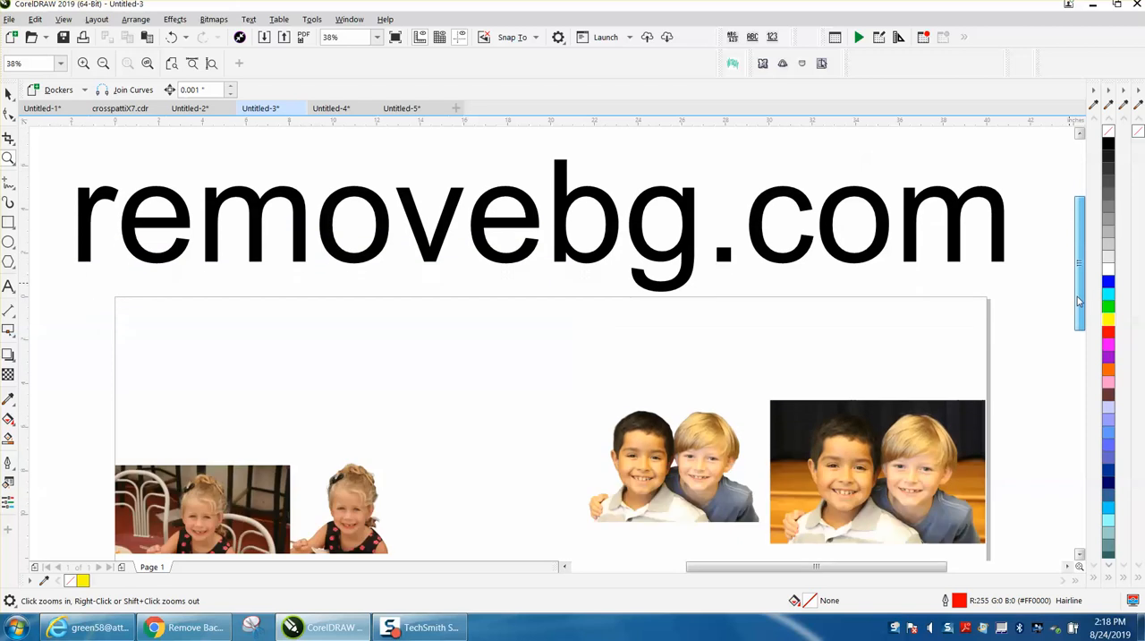
scroll("down", 3)
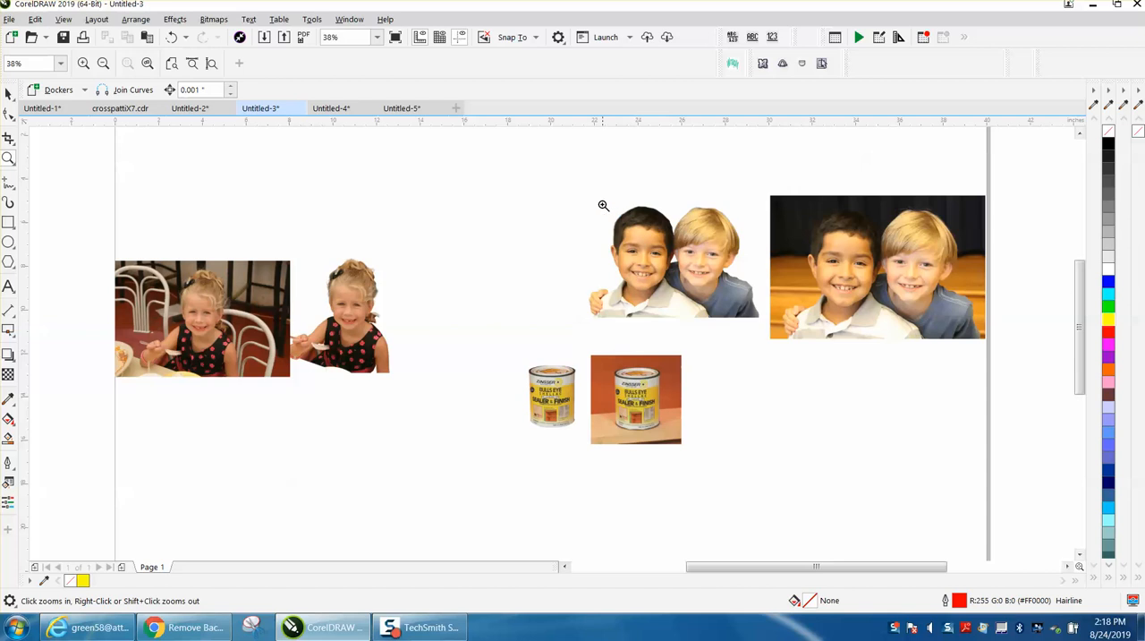
left_click(601, 206)
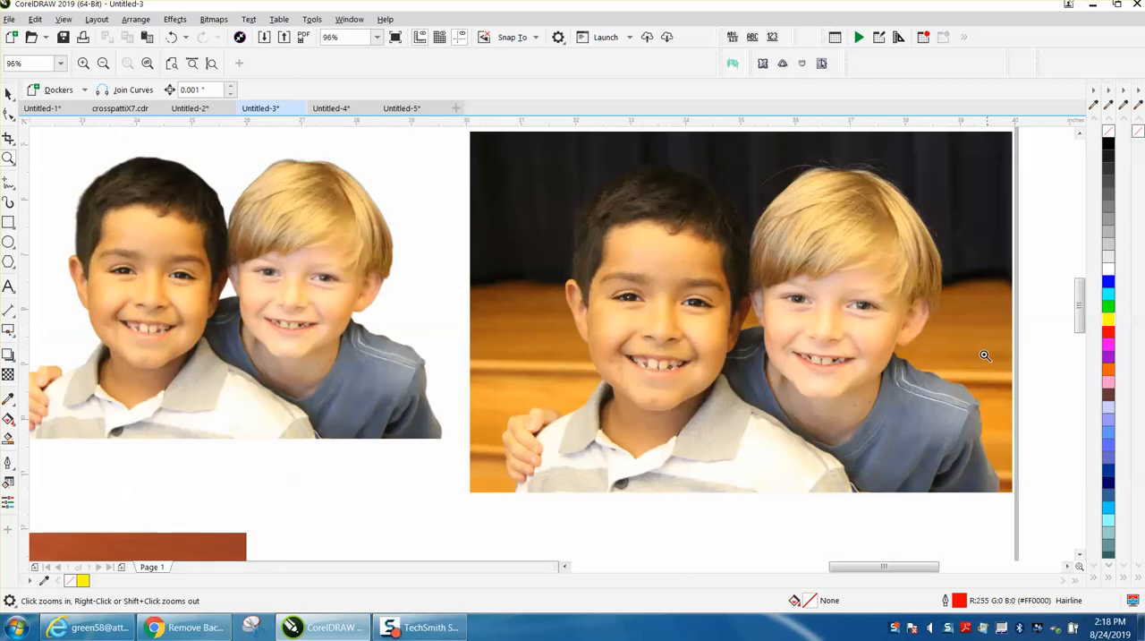
mouse_move(771, 349)
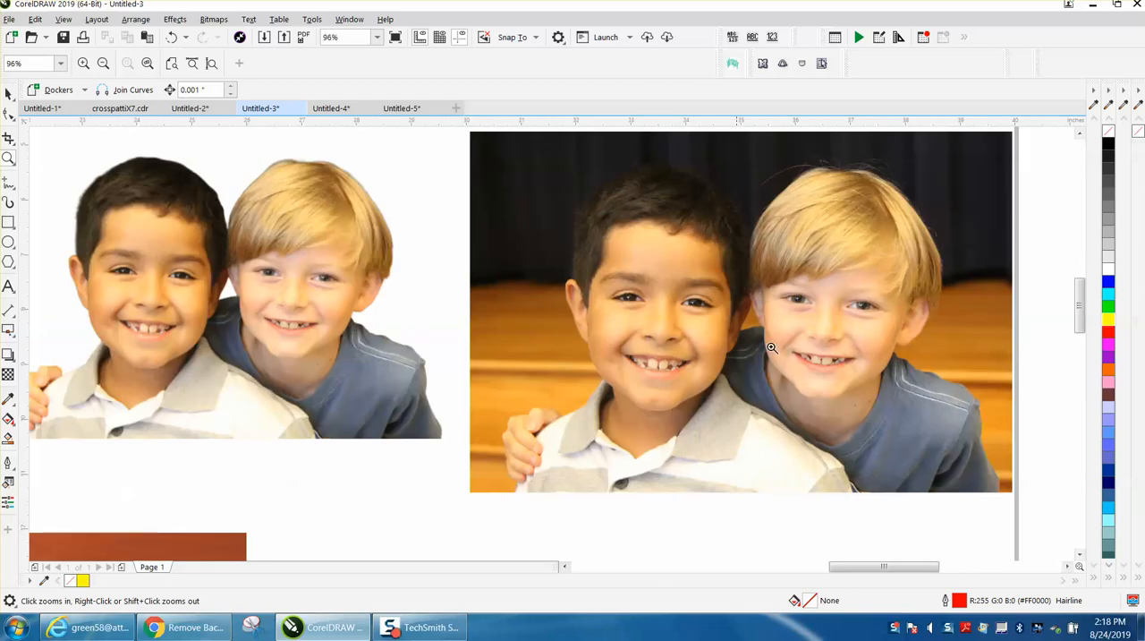
scroll("down", 3)
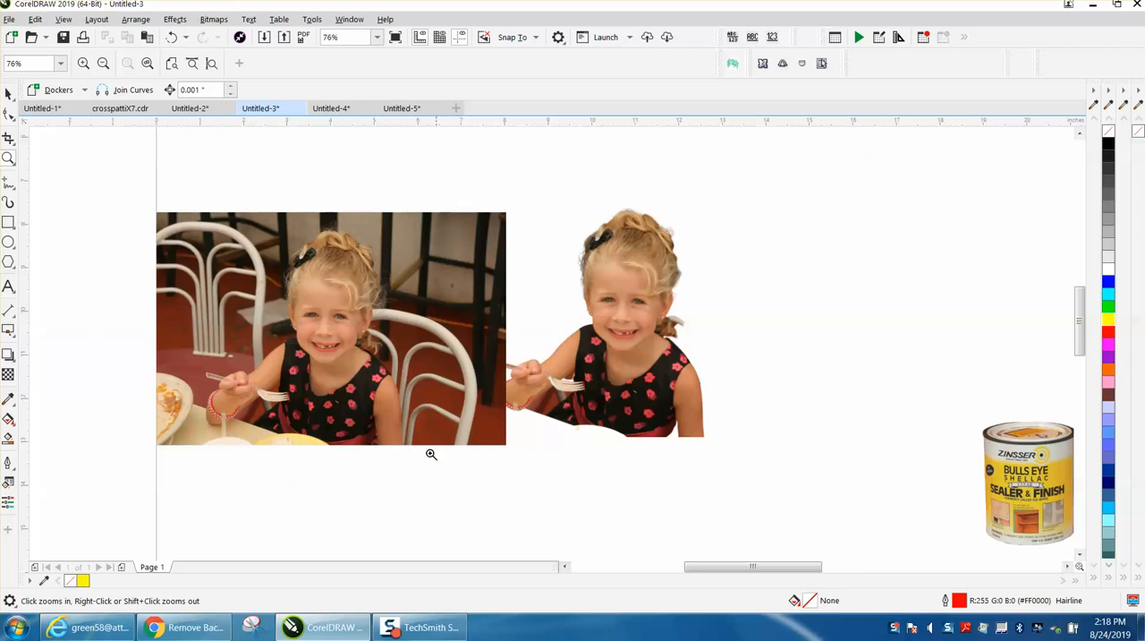
mouse_move(565, 436)
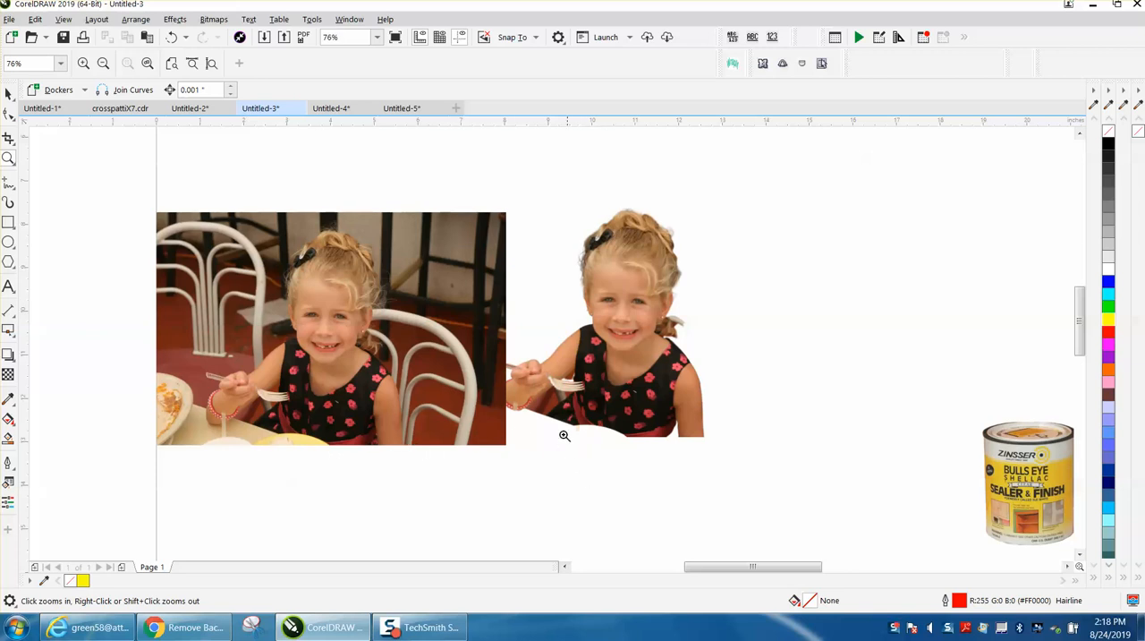
mouse_move(621, 437)
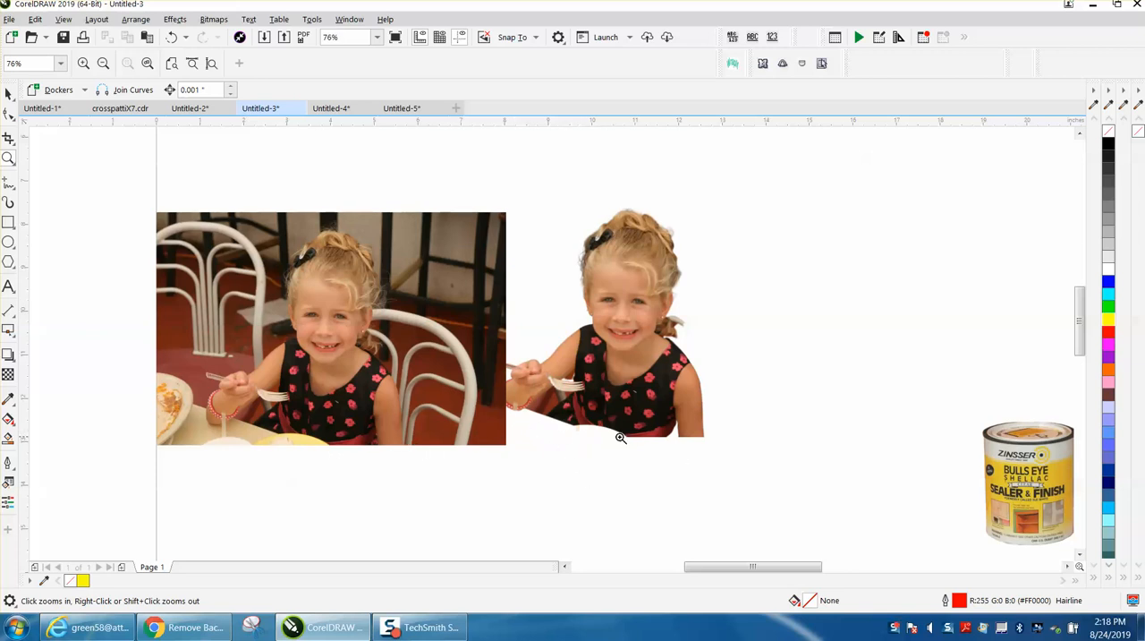
mouse_move(583, 260)
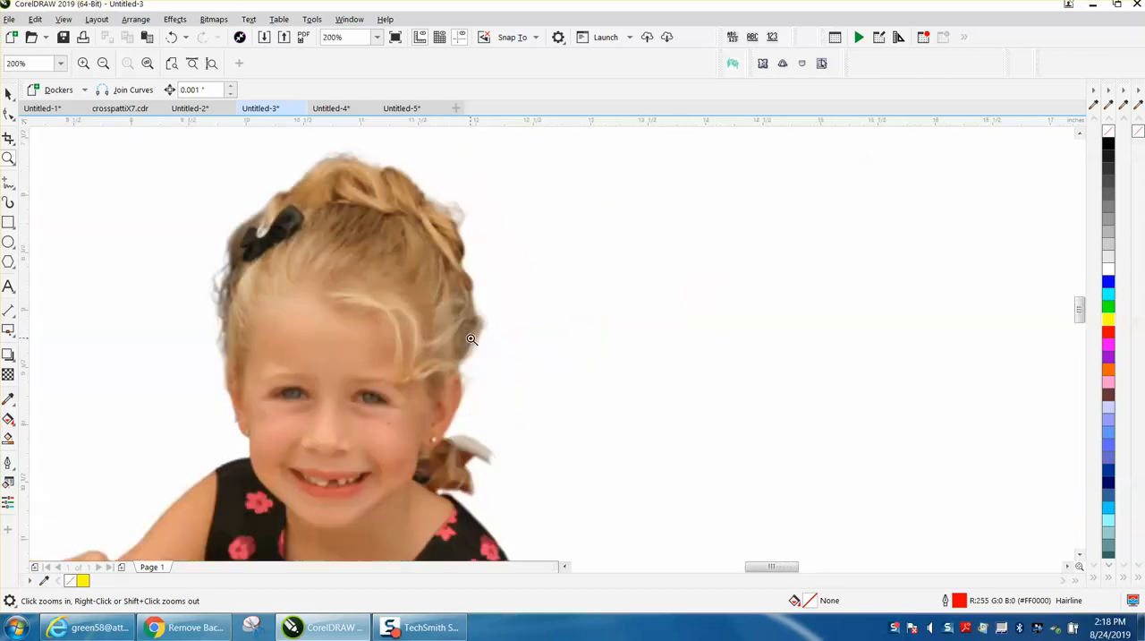
left_click(473, 340)
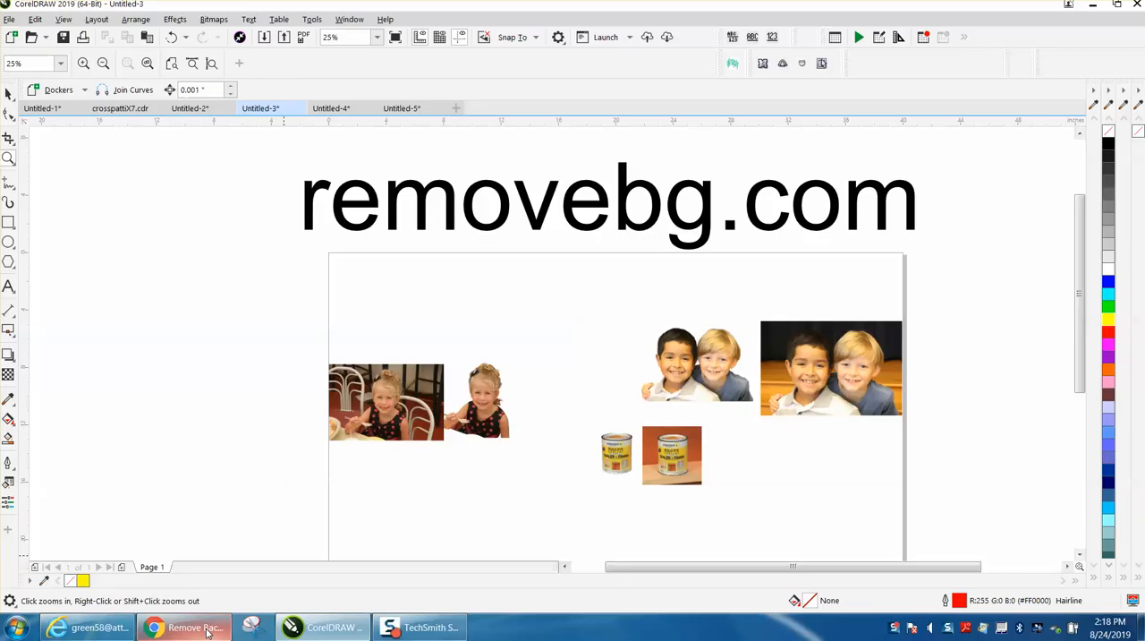
In remove.bg, upload shellac.jpg from the Pictures library for background removal
left_click(186, 626)
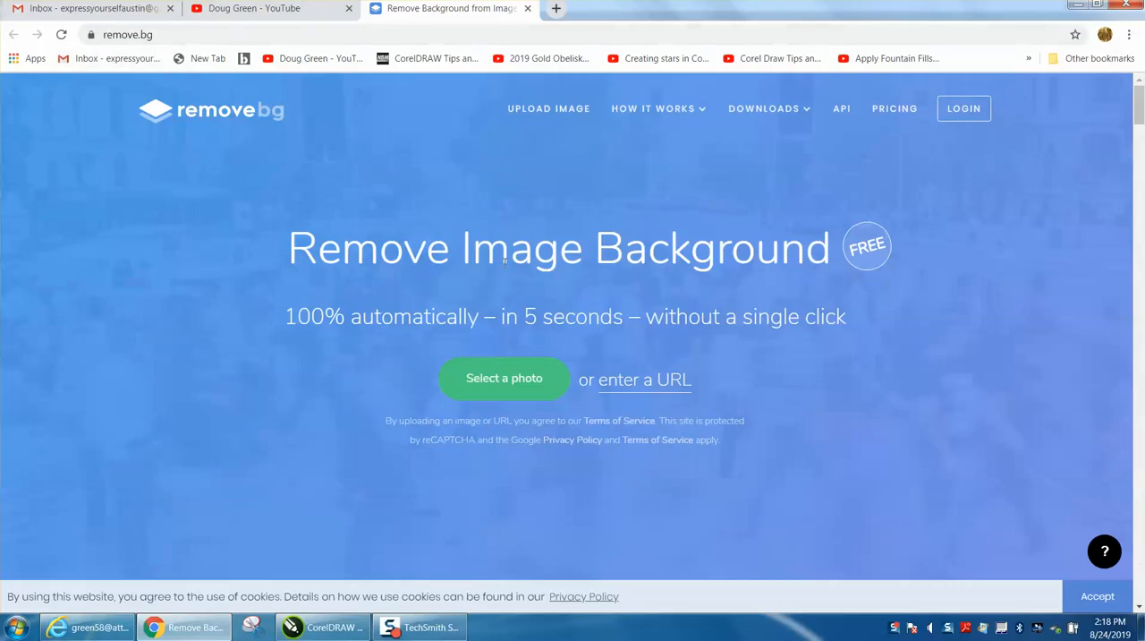
left_click(504, 380)
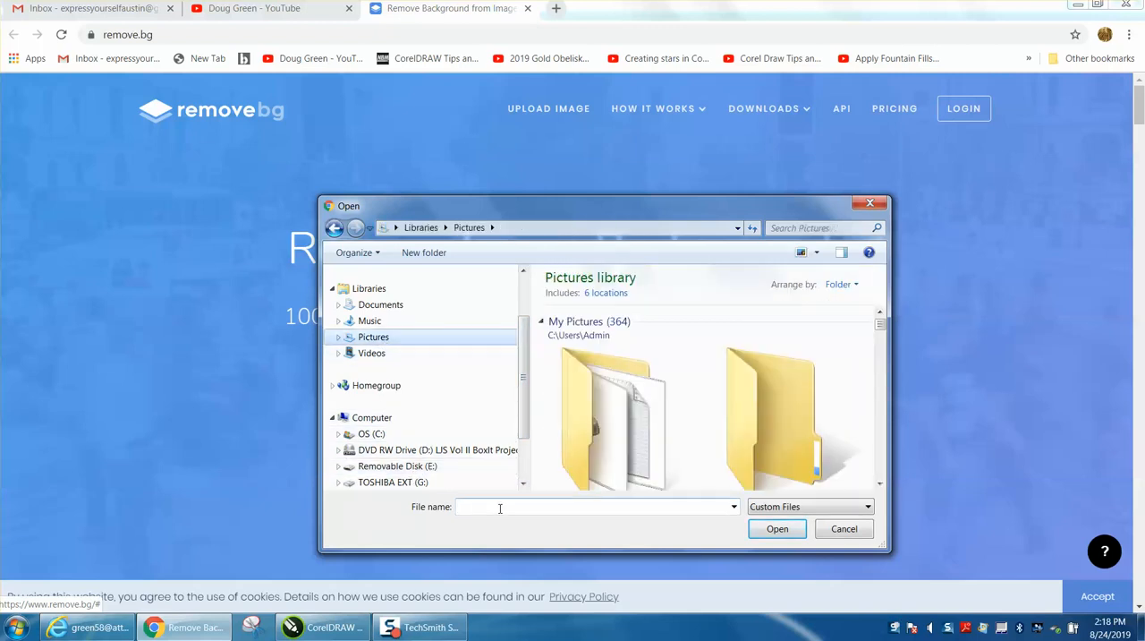
type("s")
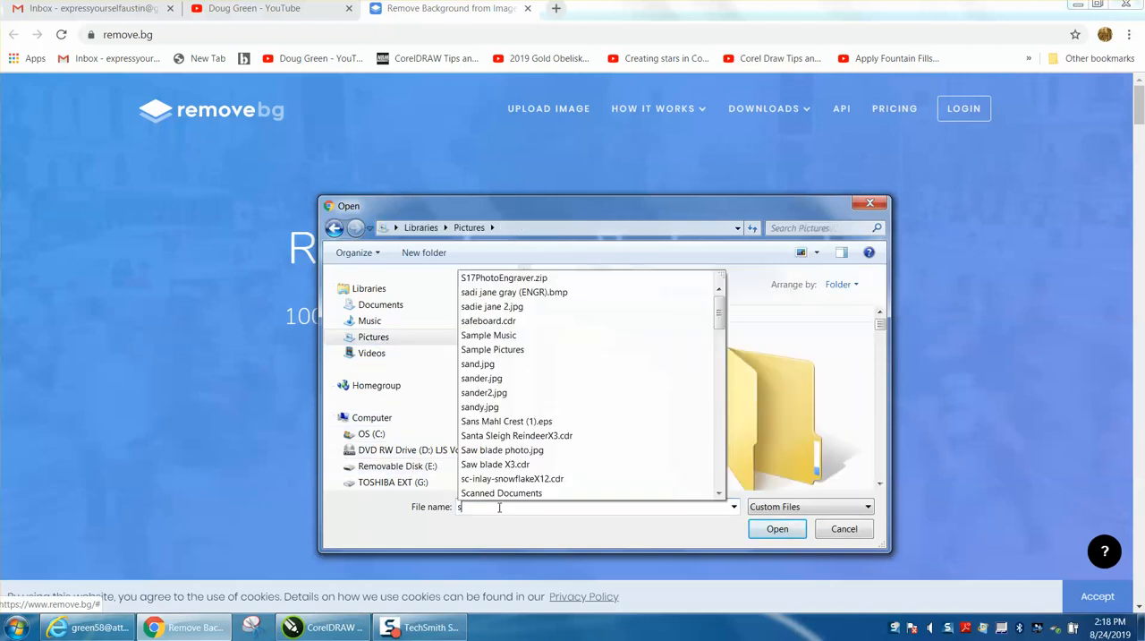
type("h")
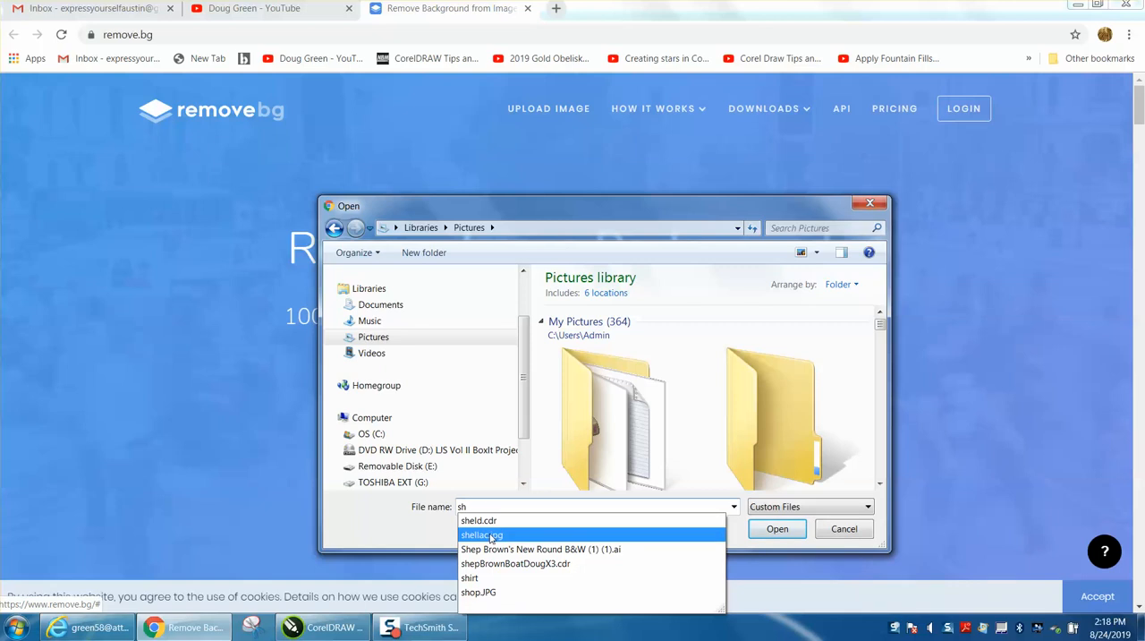
left_click(845, 528)
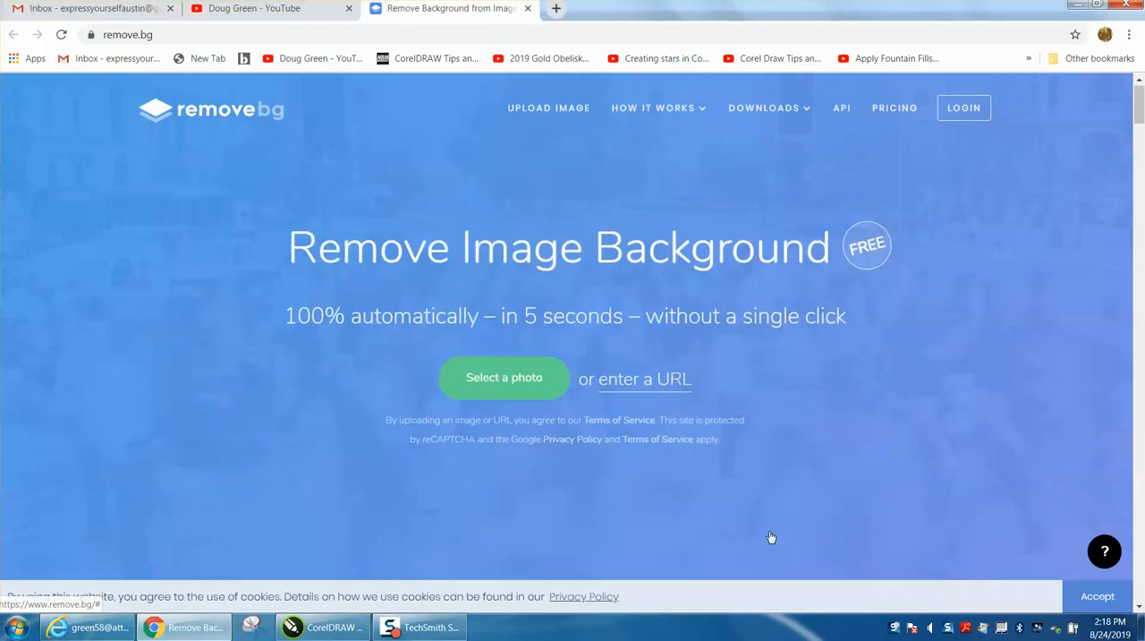
Download the background-free shellac can PNG and open it in CorelDRAW 2019 (64-Bit)
left_click(505, 377)
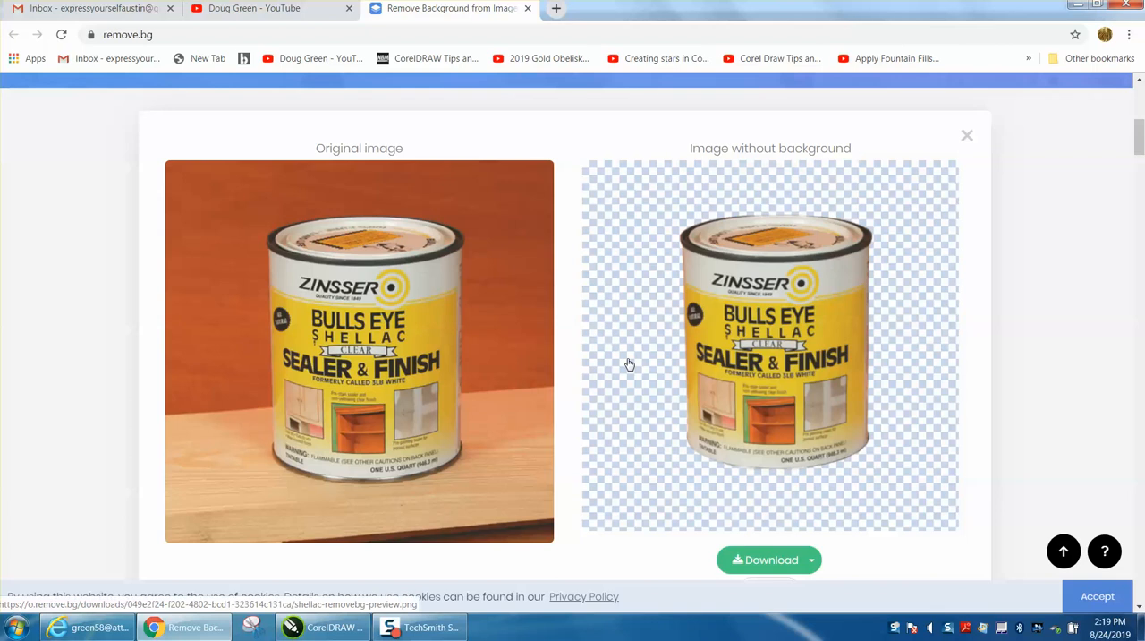
left_click(766, 559)
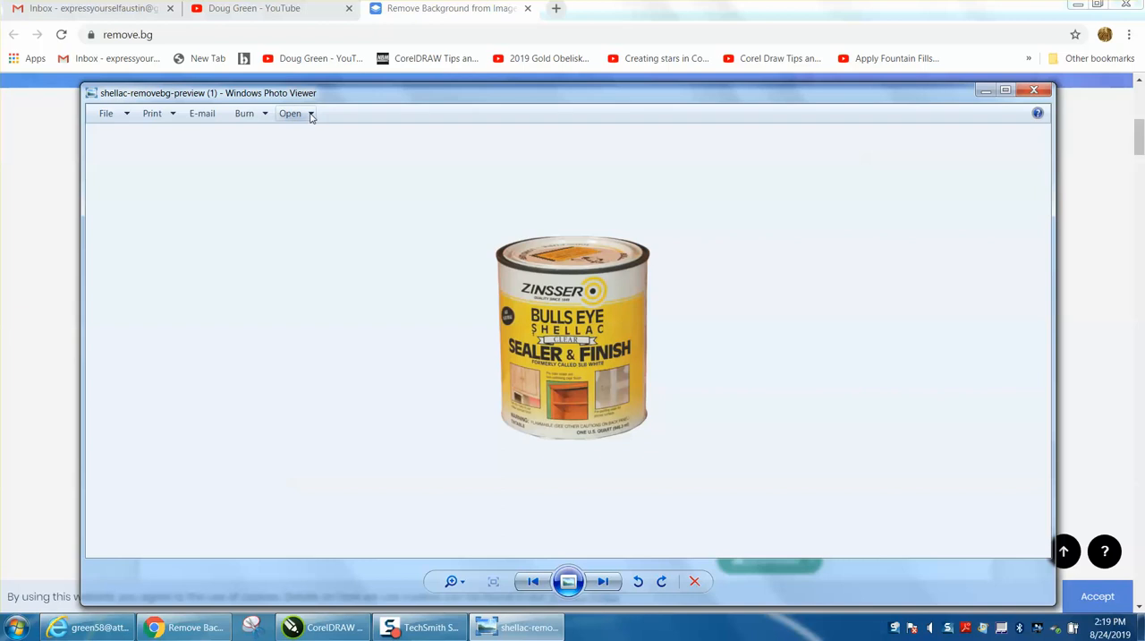
left_click(293, 112)
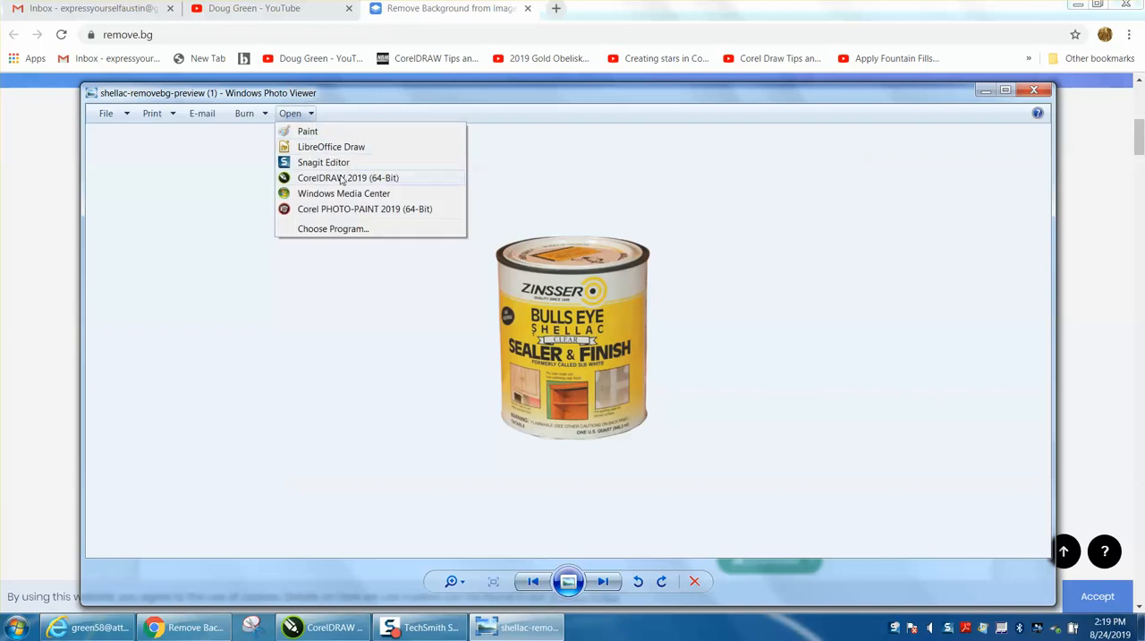
left_click(347, 177)
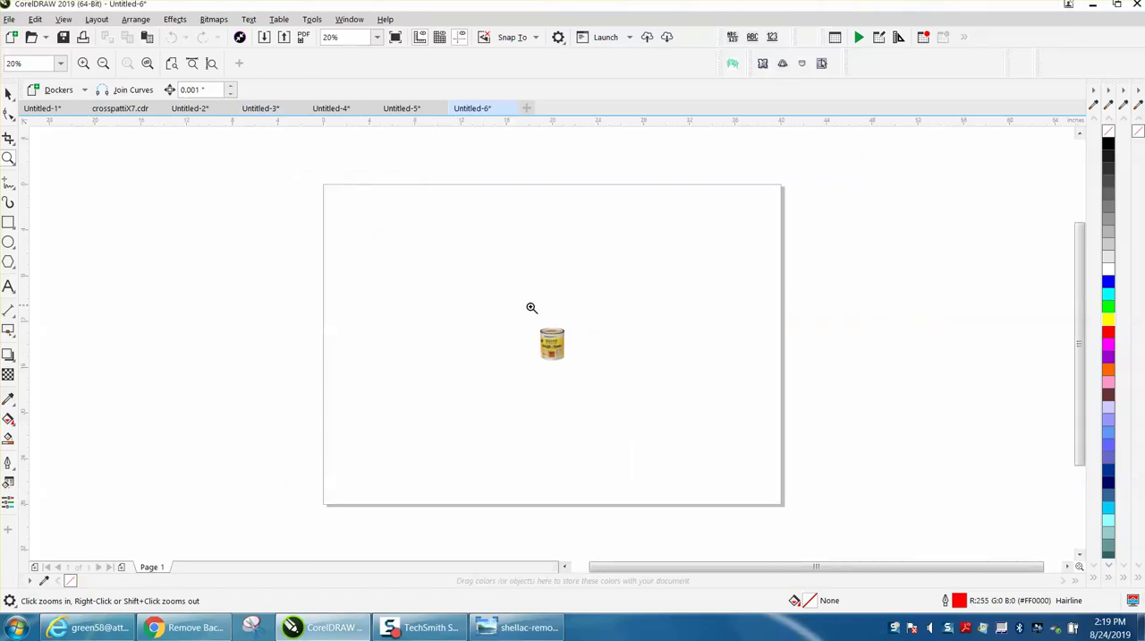
Inspect the imported can cutout and return to the Untitled-3 removebg.com comparison document
left_click(532, 308)
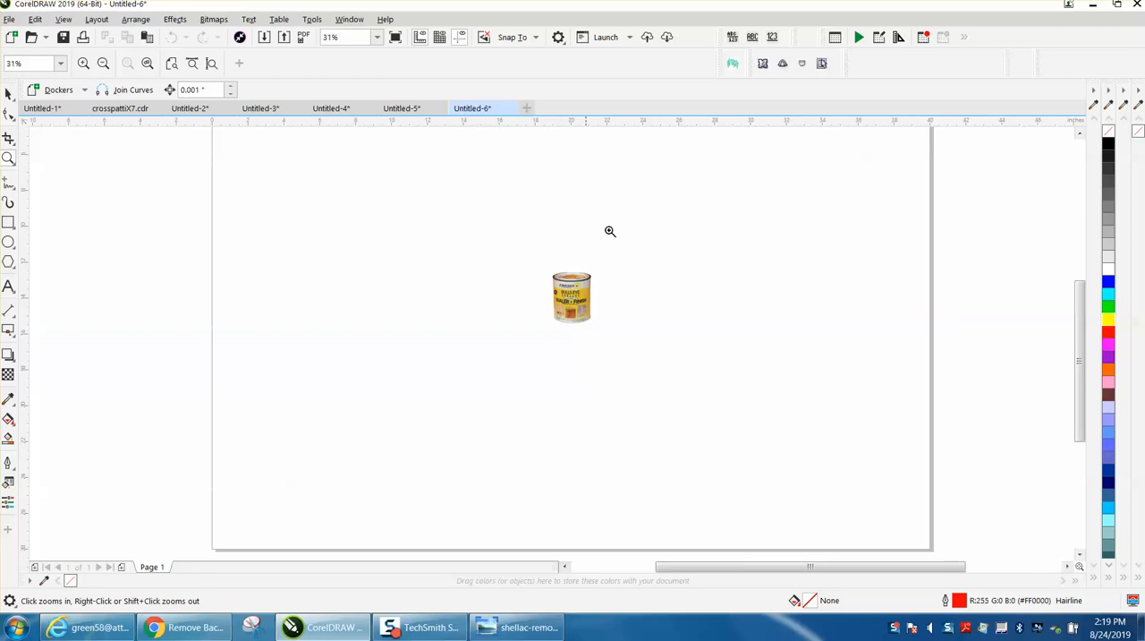
left_click(404, 108)
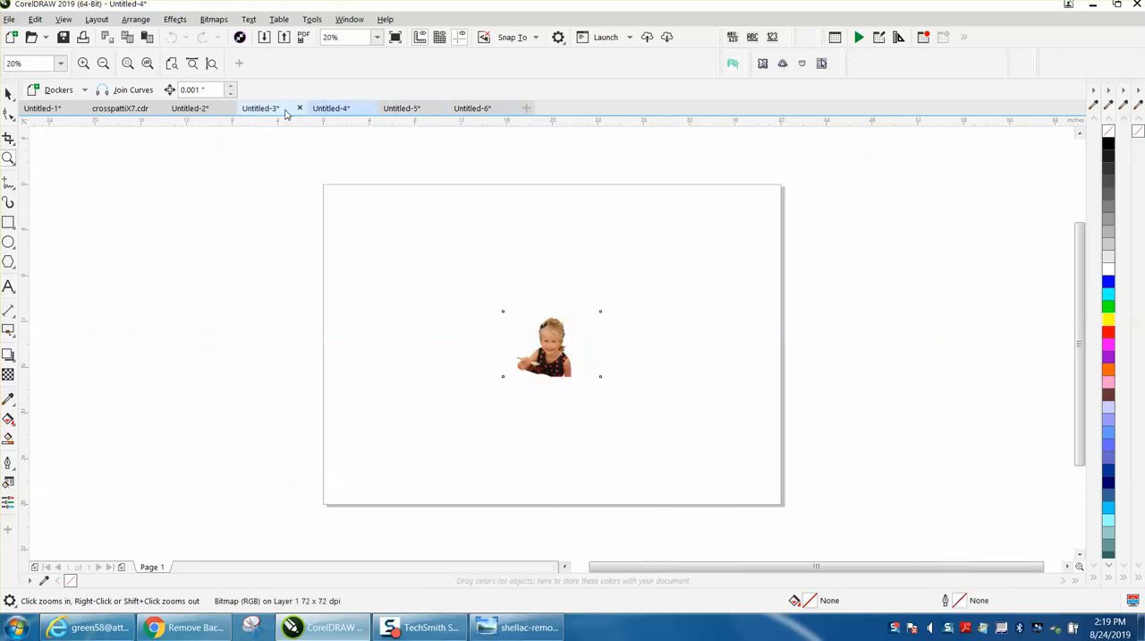
left_click(261, 107)
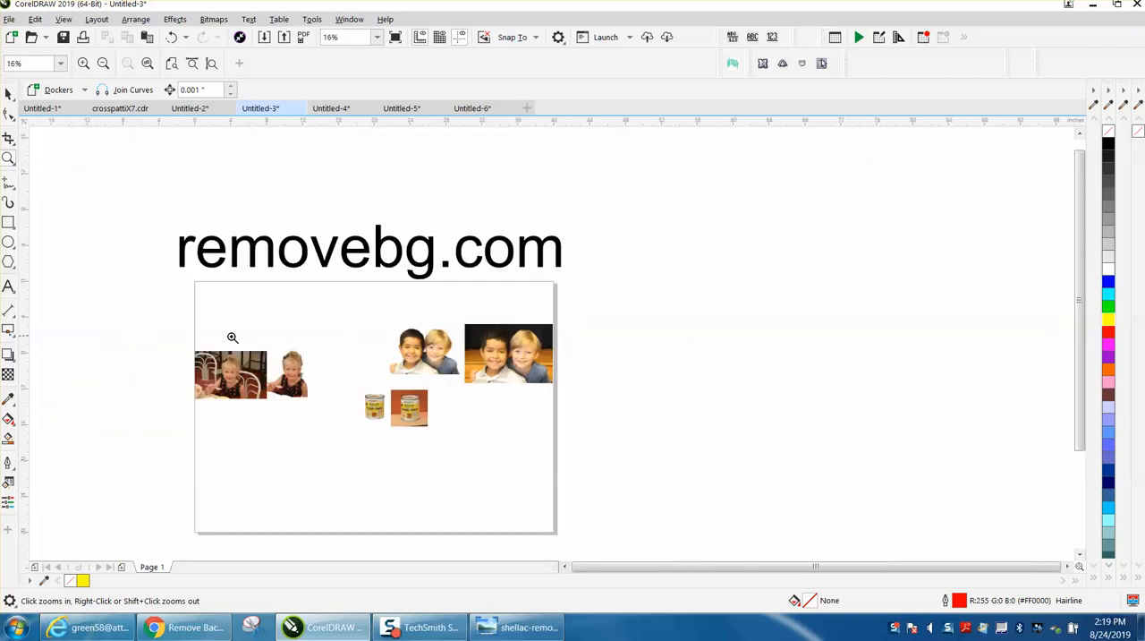
left_click(233, 338)
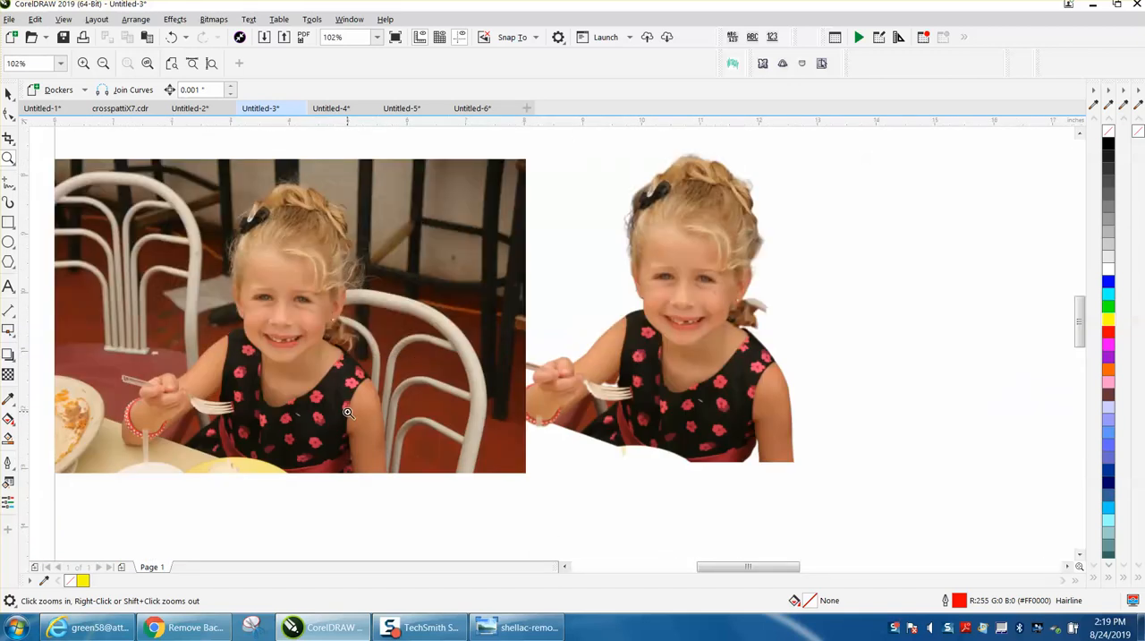
mouse_move(558, 372)
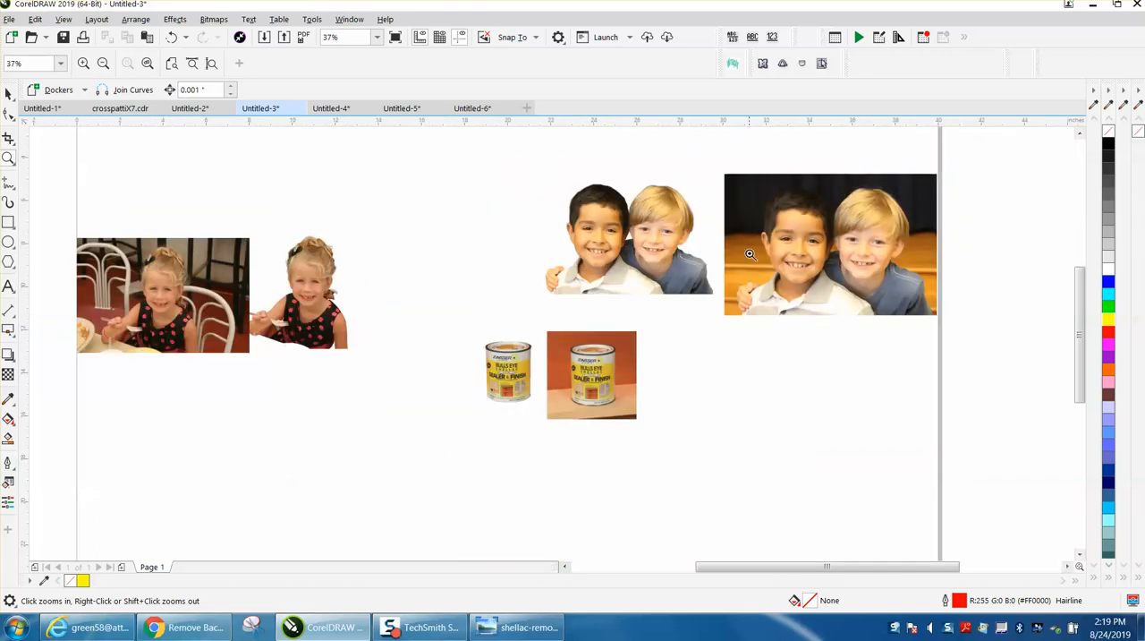
left_click(748, 254)
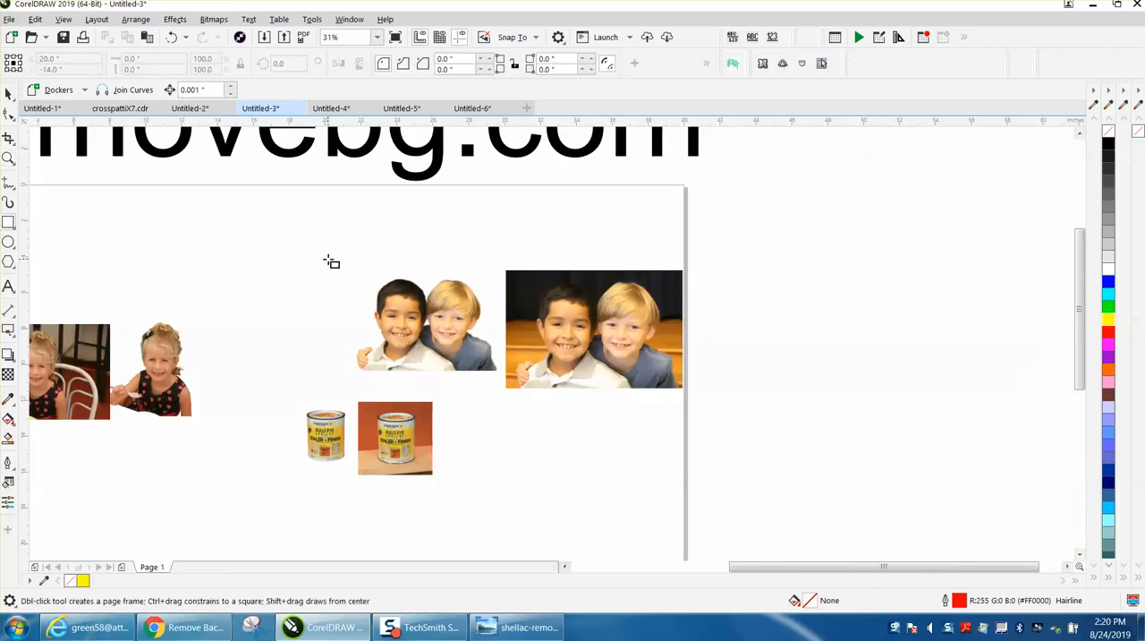
Draw a rectangle around the boys' cutout and fill it yellow as a backdrop
left_click_drag(326, 261, 518, 390)
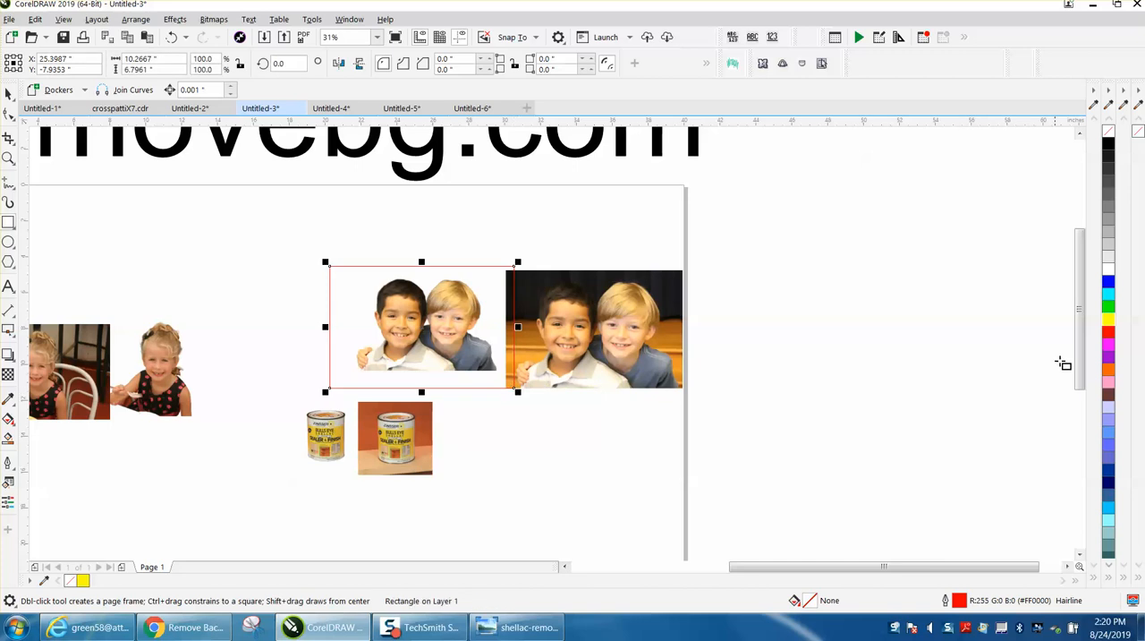
left_click(1109, 322)
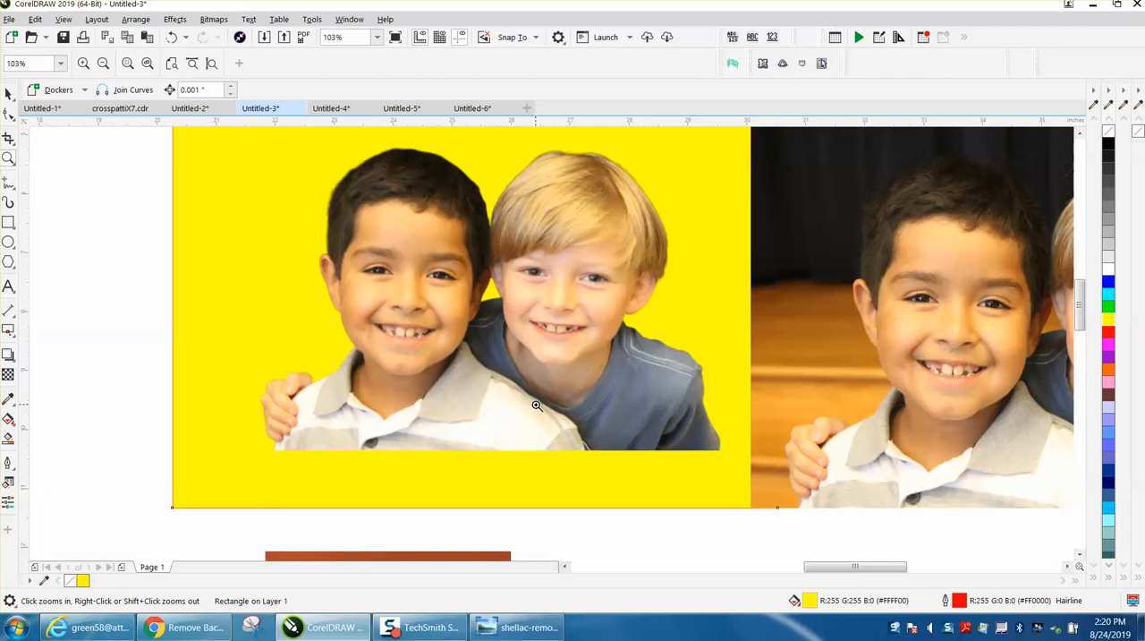
mouse_move(664, 276)
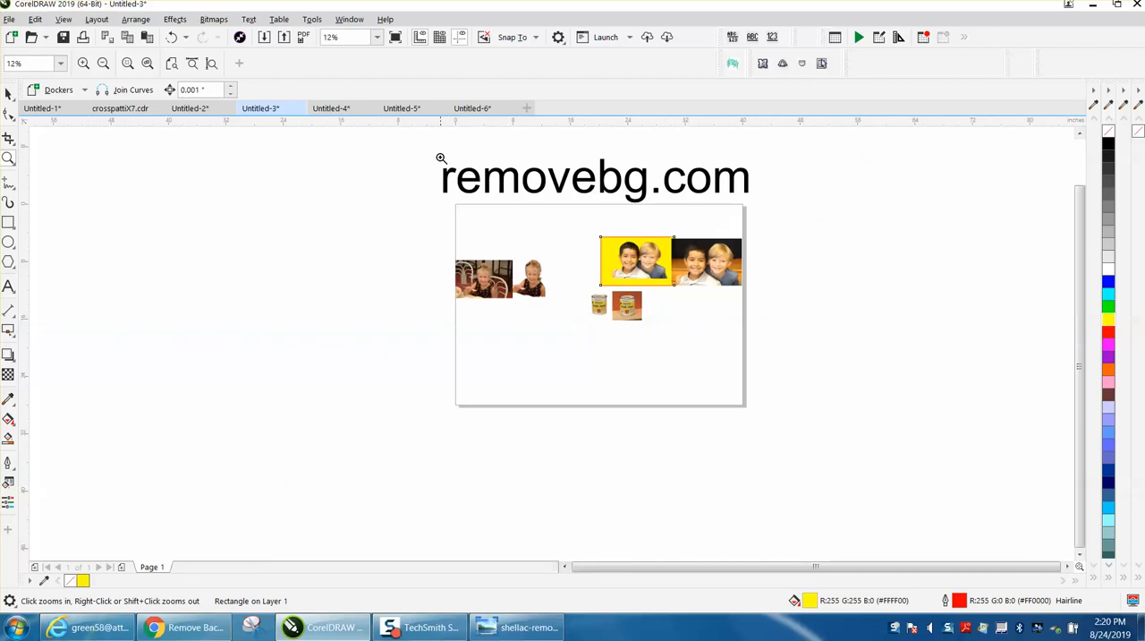
left_click(442, 158)
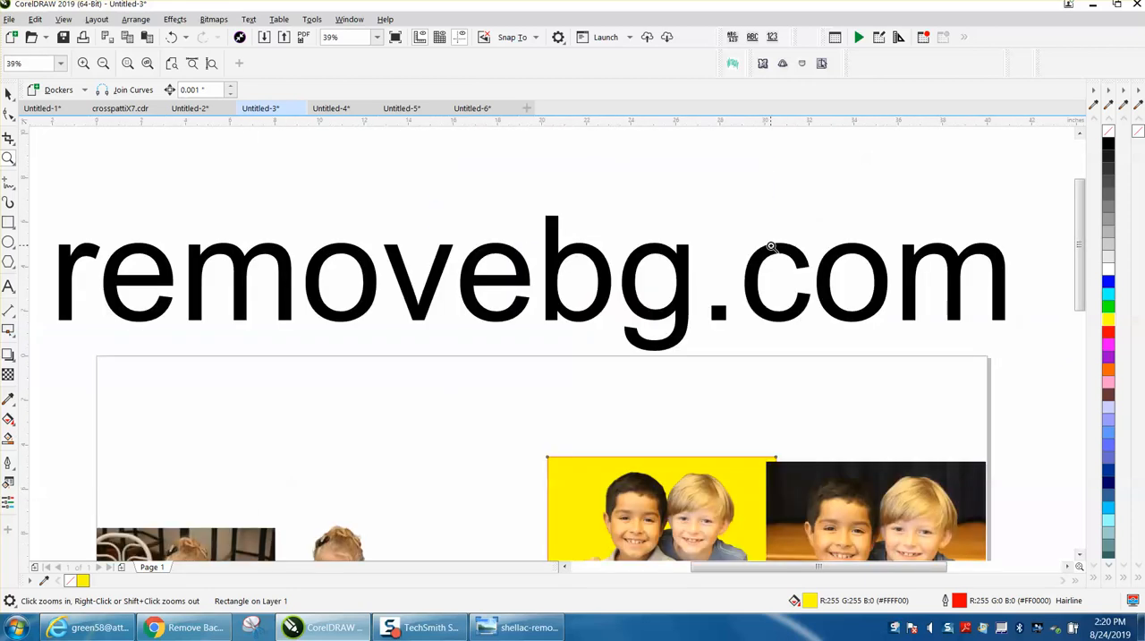